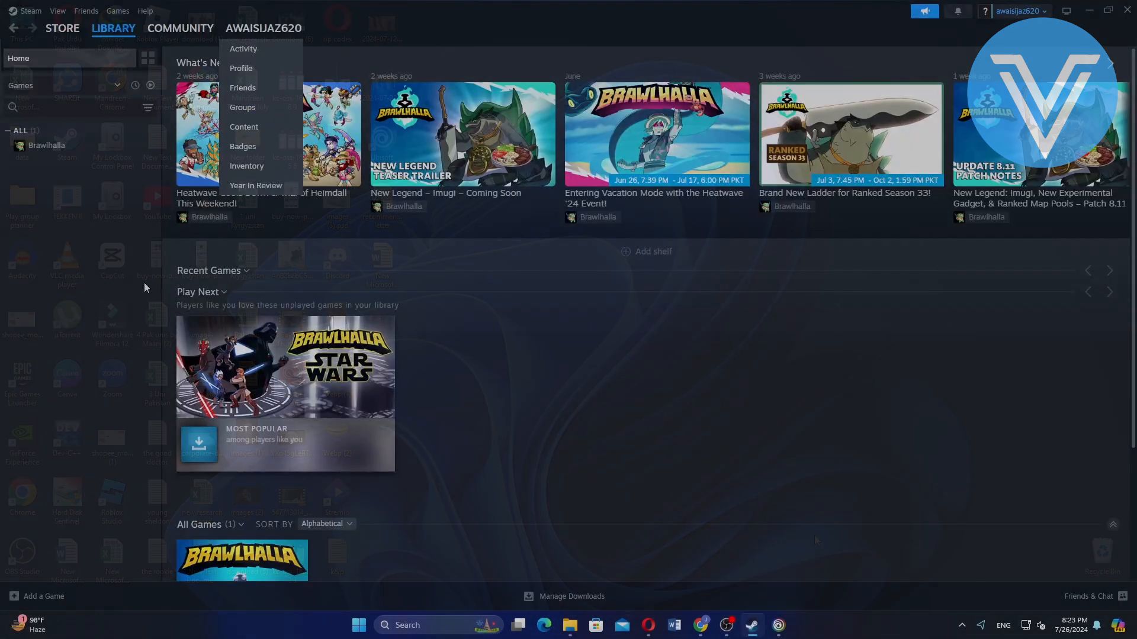
- Go to the Library home and bring up Brawlhalla's context menu with Manage and Properties
click(113, 28)
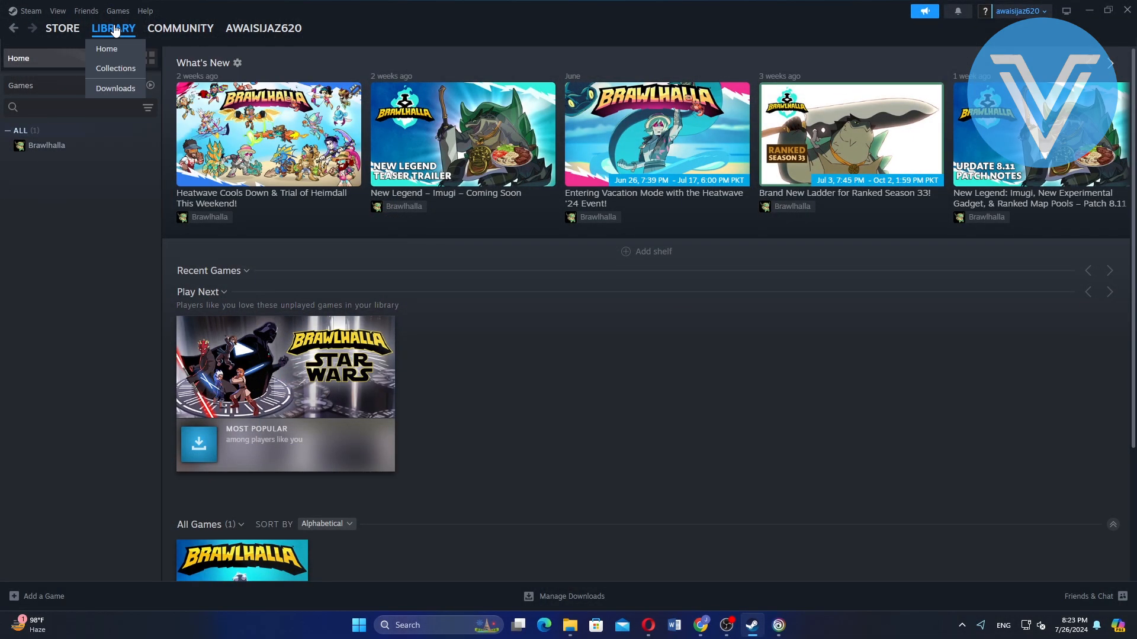
mouse_move(107, 49)
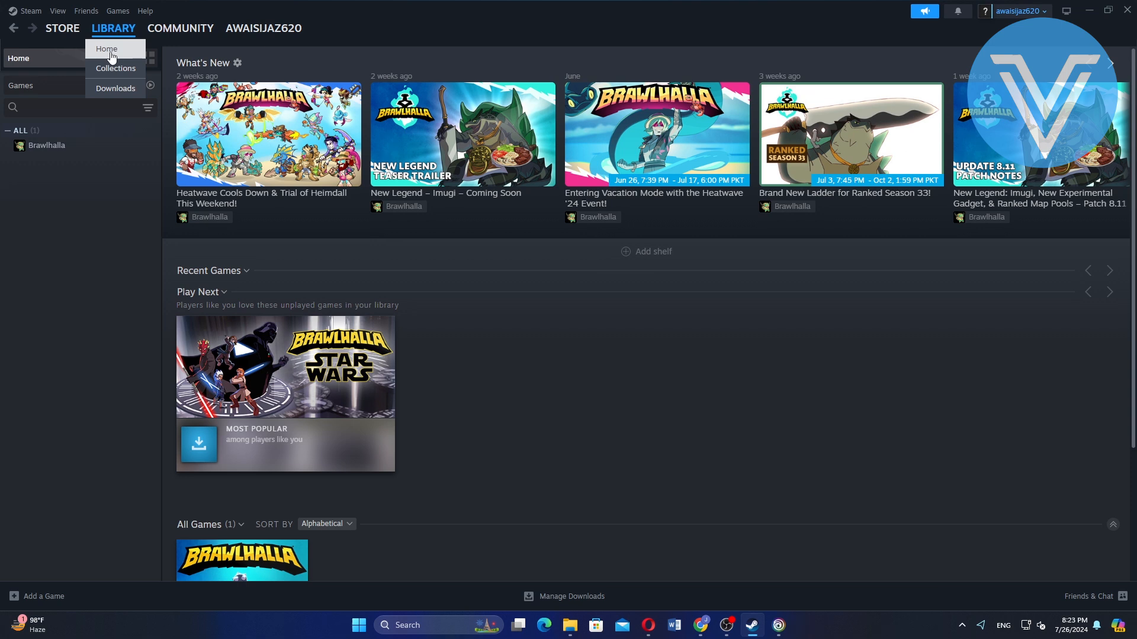
click(106, 49)
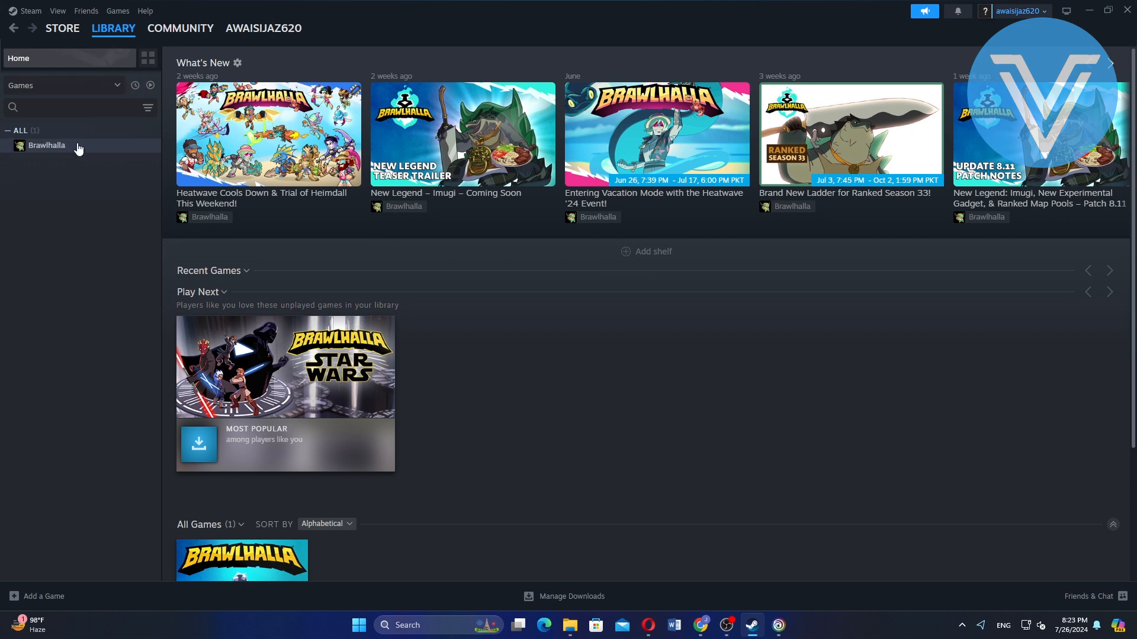
right_click(46, 145)
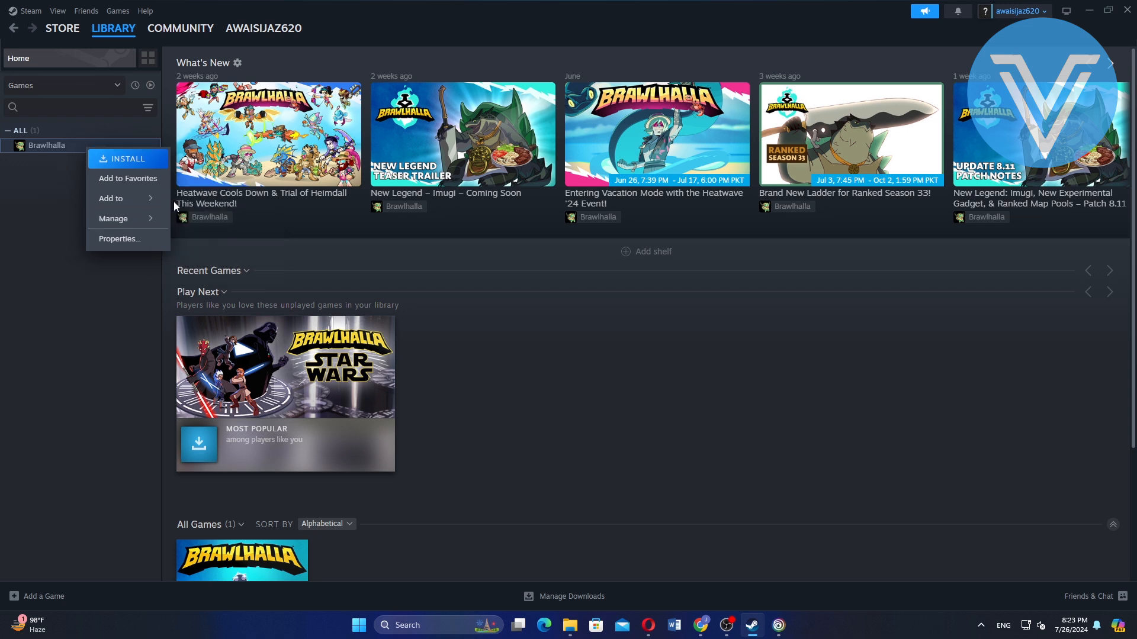
mouse_move(157, 257)
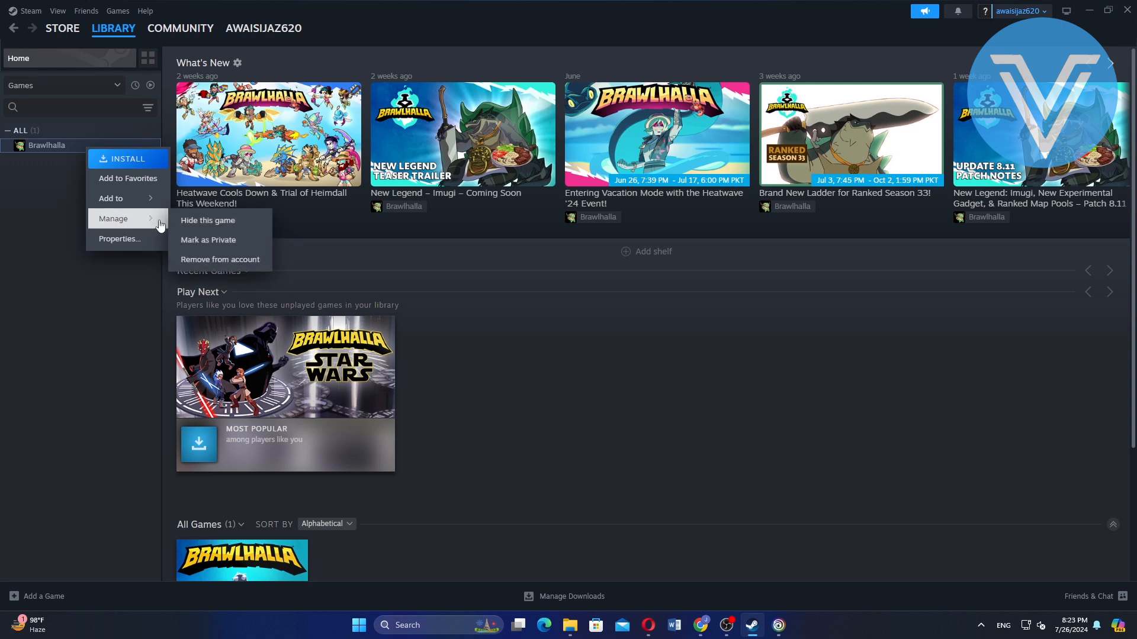
mouse_move(118, 238)
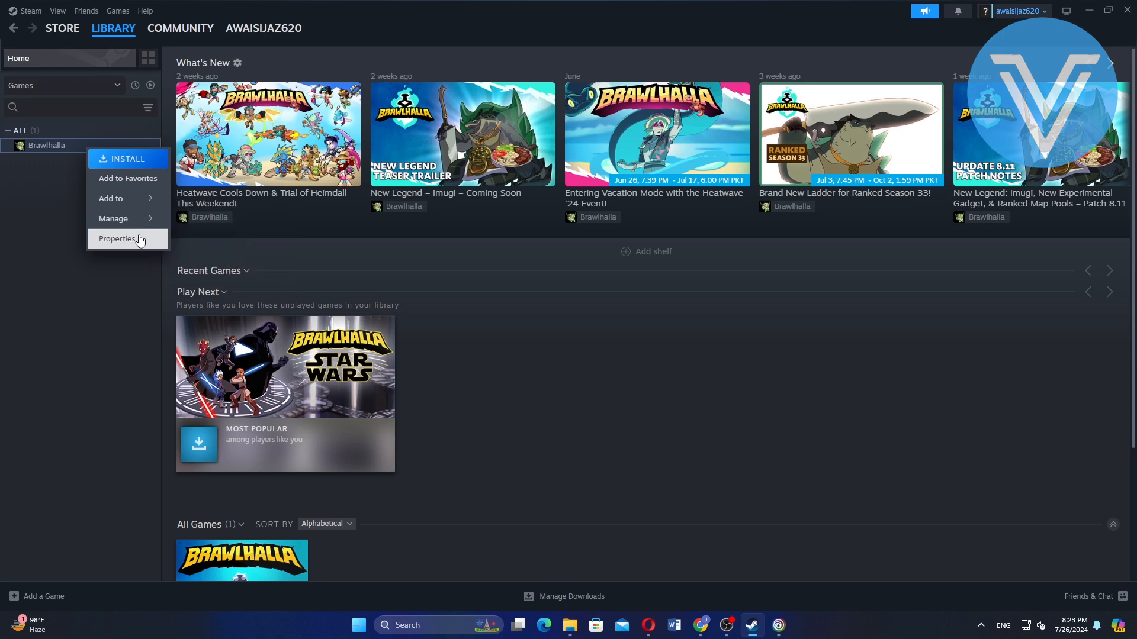